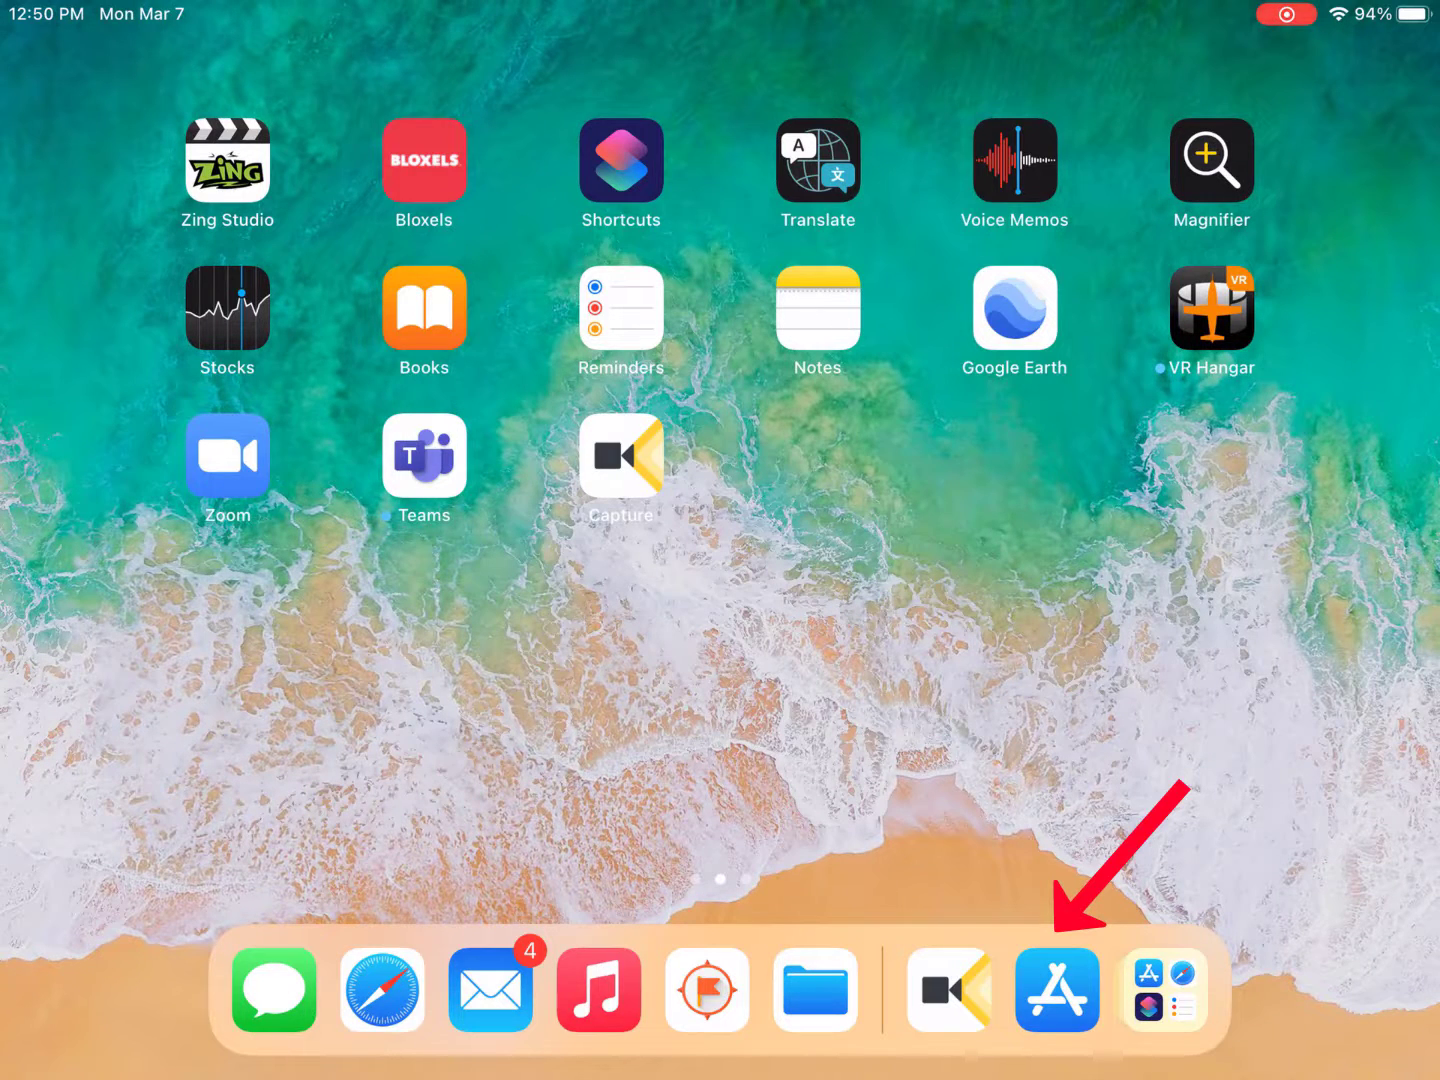
Search the App Store for "hoopla" and show its results with hoopla Digital listed
{"action": "left_click", "coordinate": [1056, 990]}
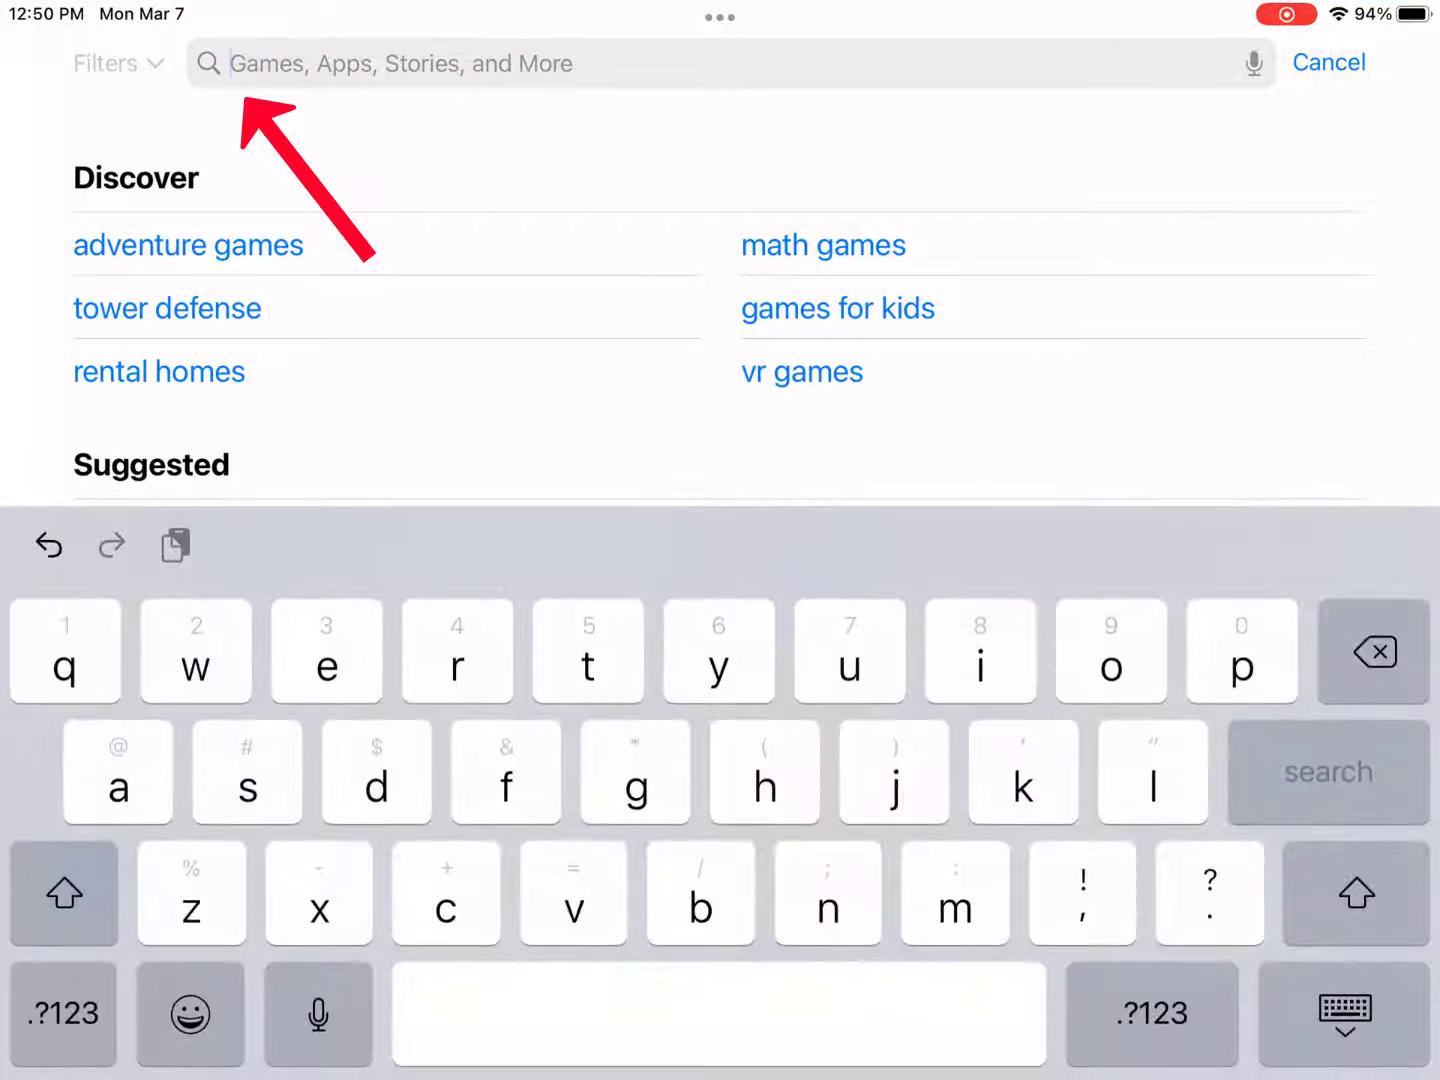
{"action": "type", "text": "hoopl"}
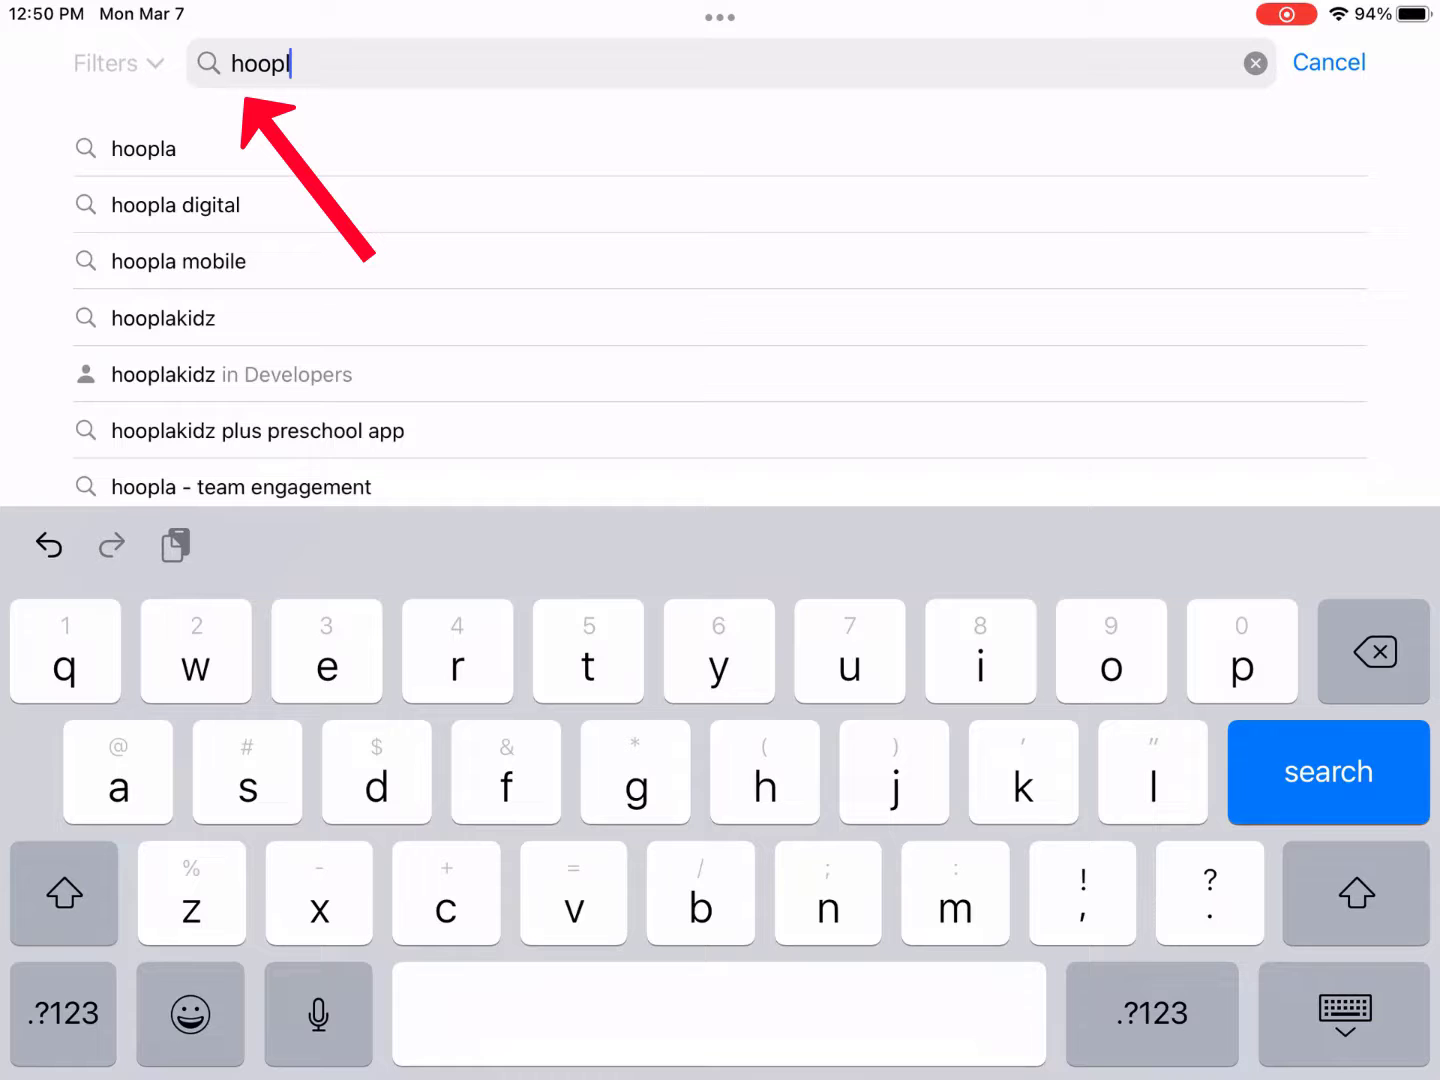
{"action": "left_click", "coordinate": [1328, 772]}
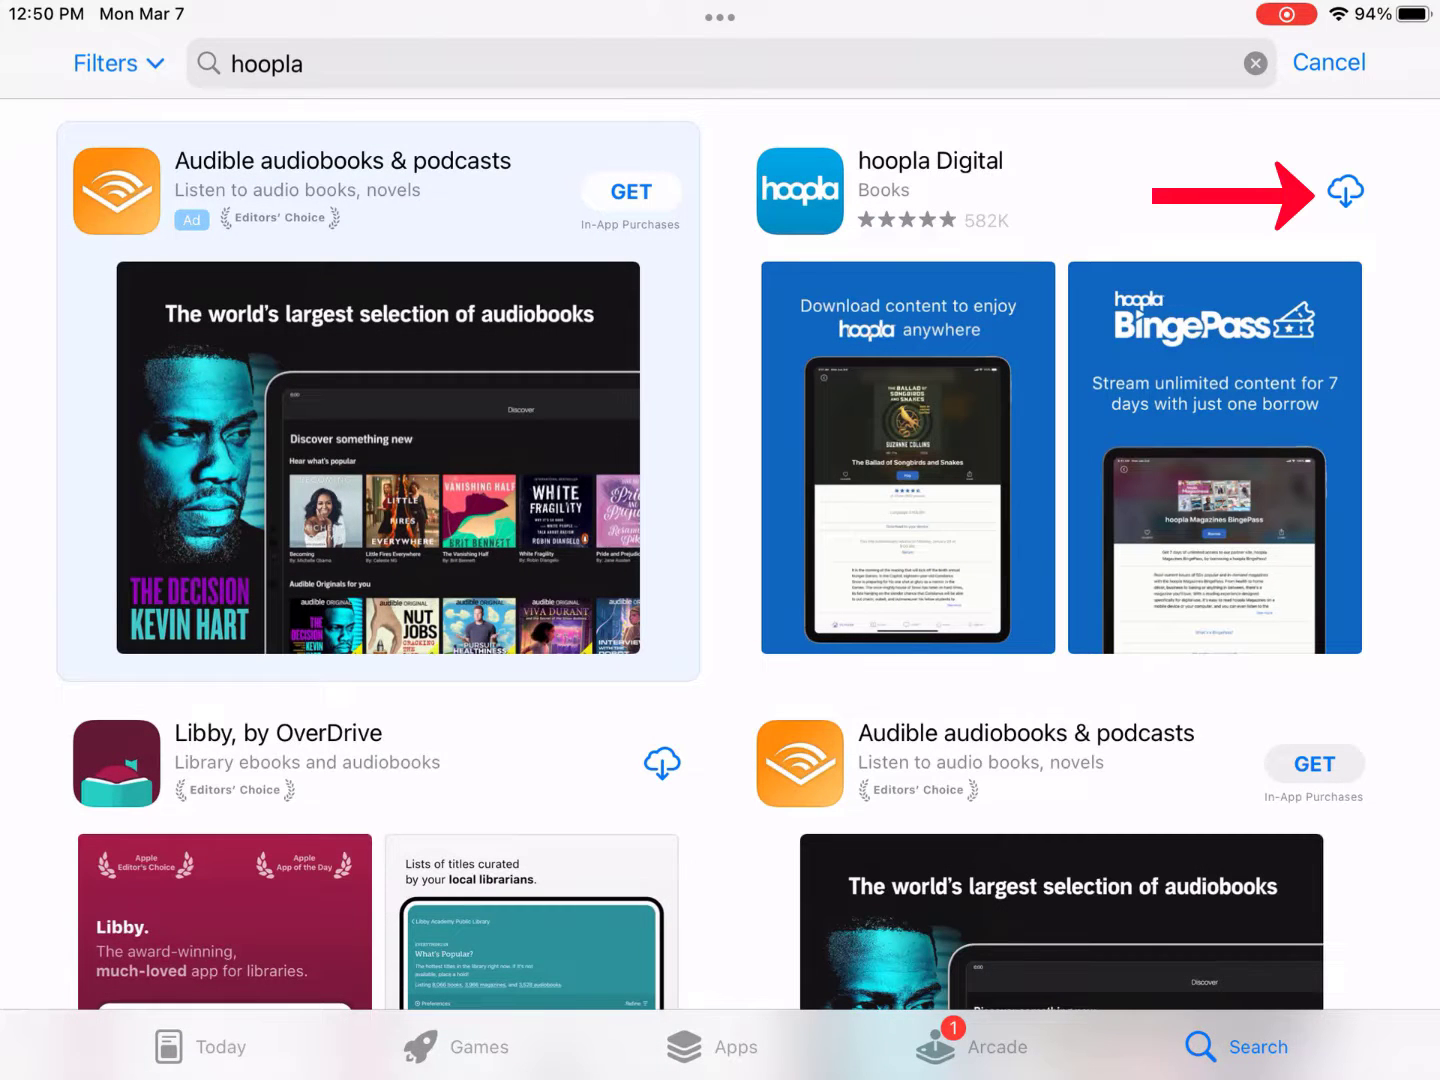
Download and install hoopla Digital so its icon lands on the home screen
{"action": "left_click", "coordinate": [1344, 192]}
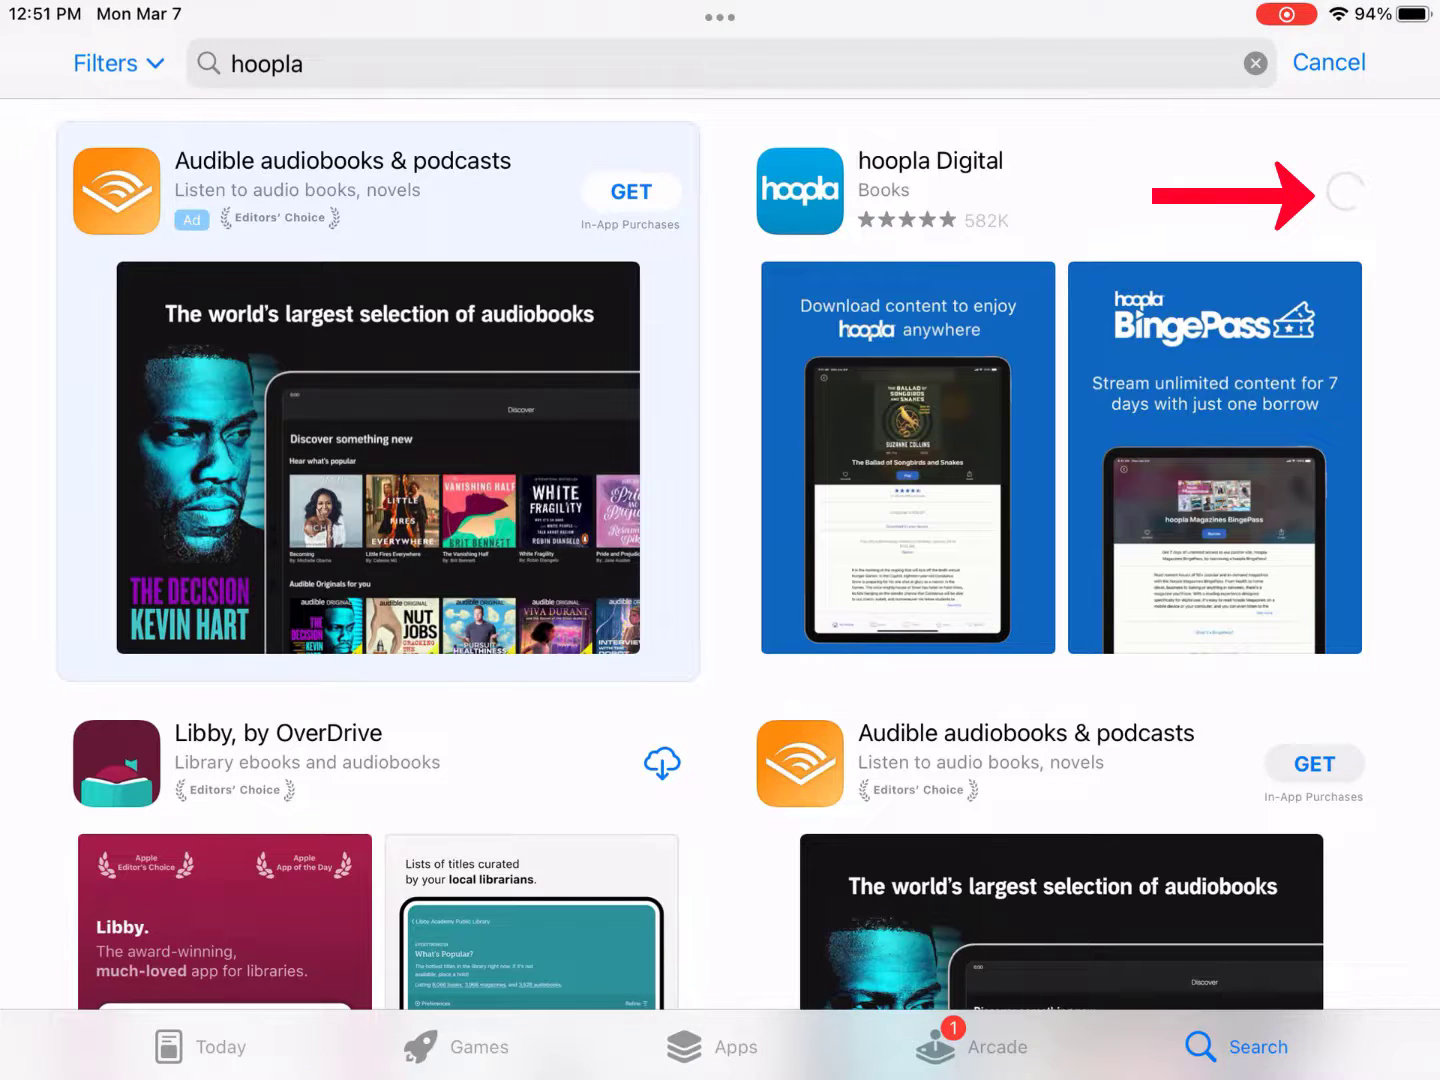
{"action": "left_click", "coordinate": [1344, 192]}
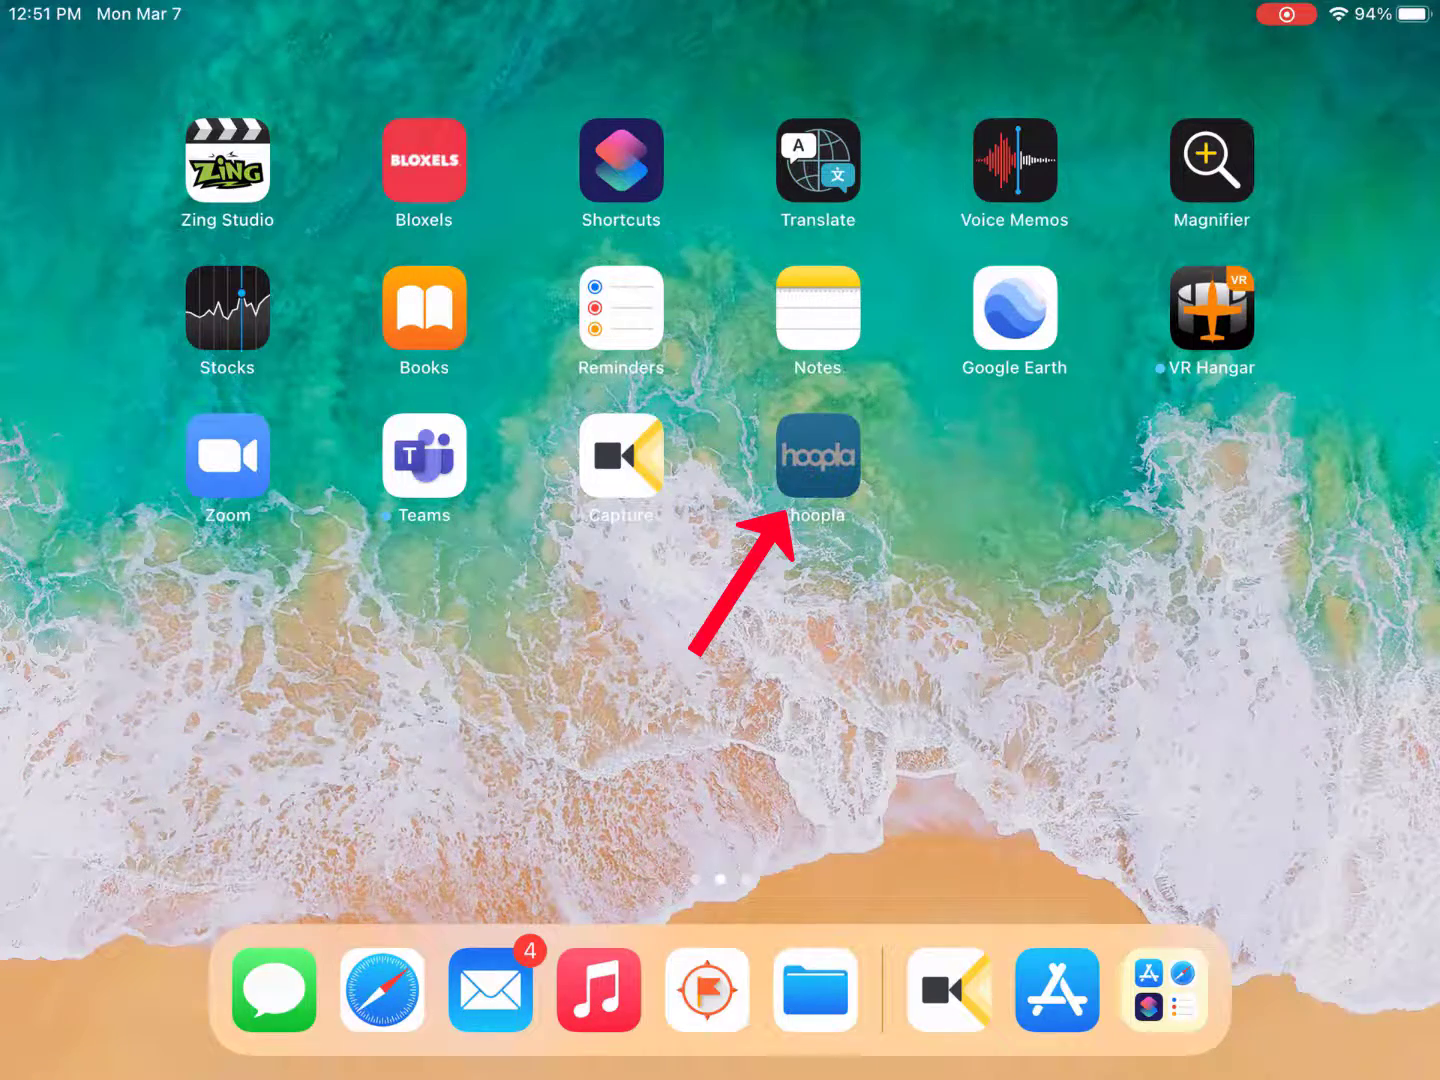
Launch hoopla, answer the Bluetooth prompt and reach the account sign-up form
{"action": "left_click", "coordinate": [816, 456]}
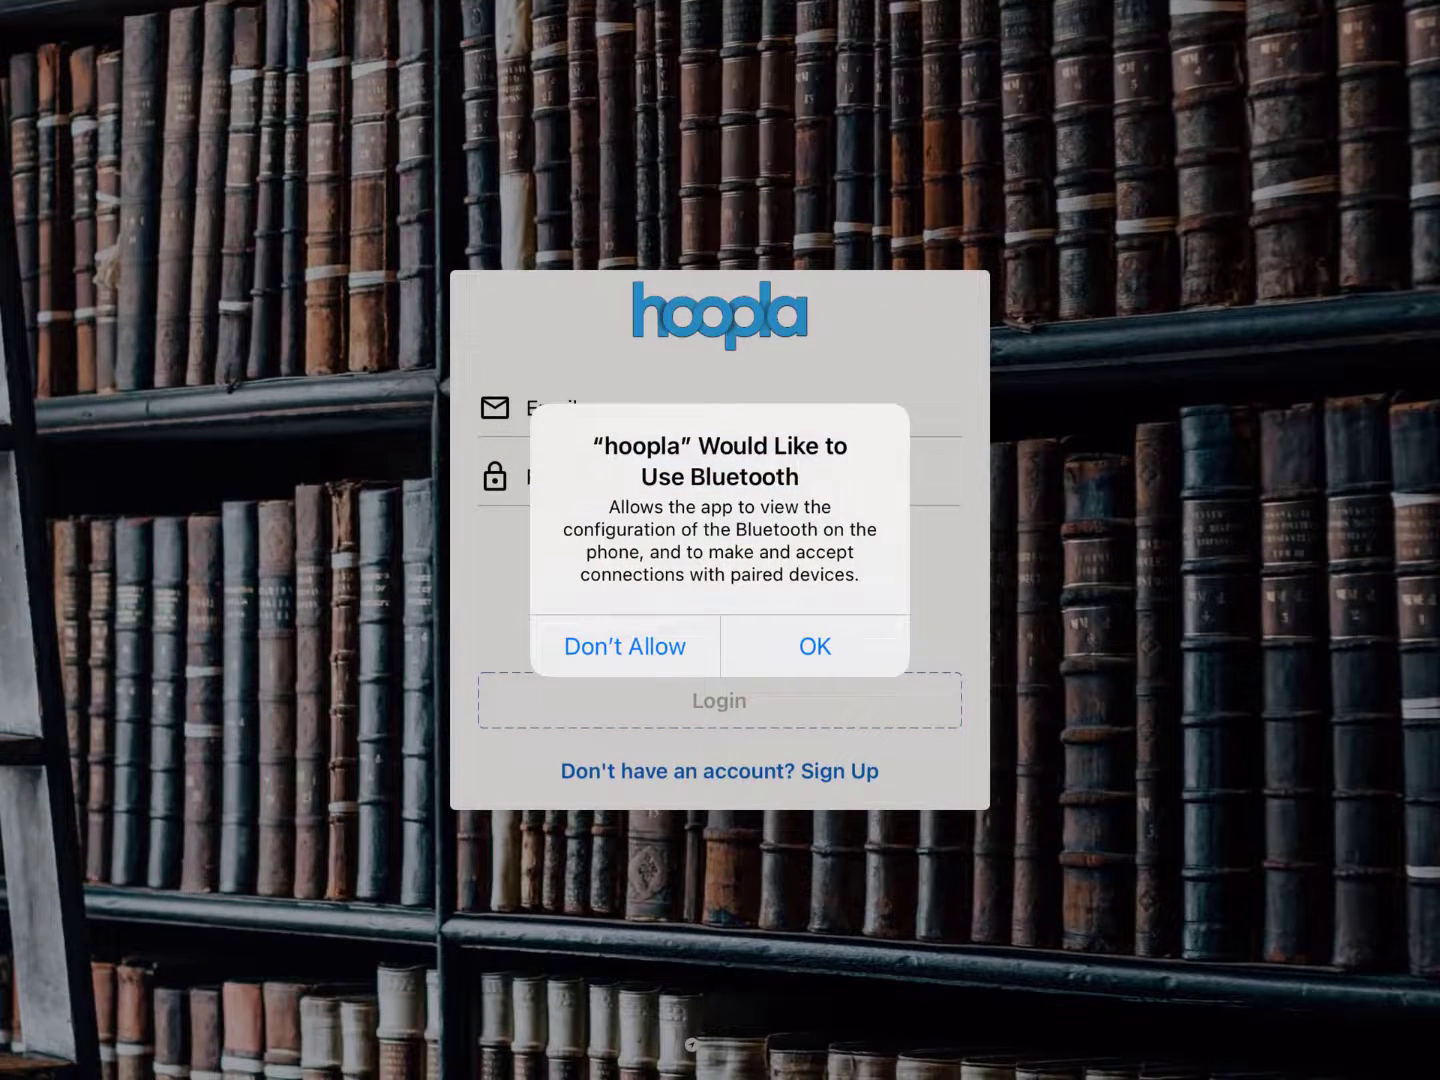
{"action": "left_click", "coordinate": [814, 646]}
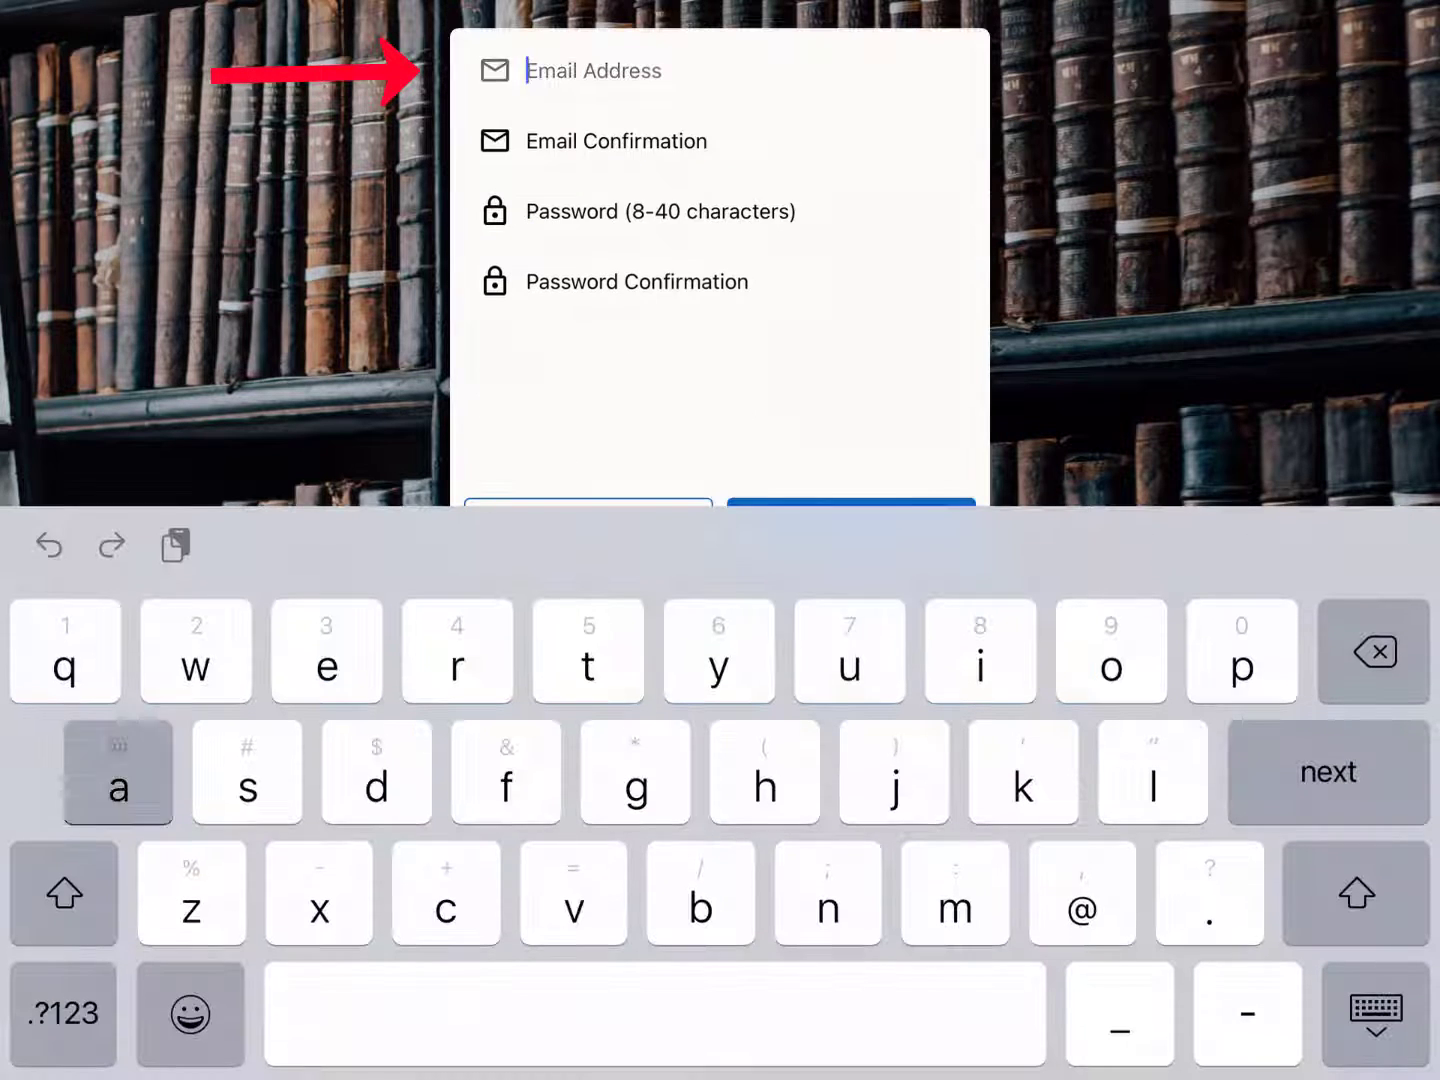
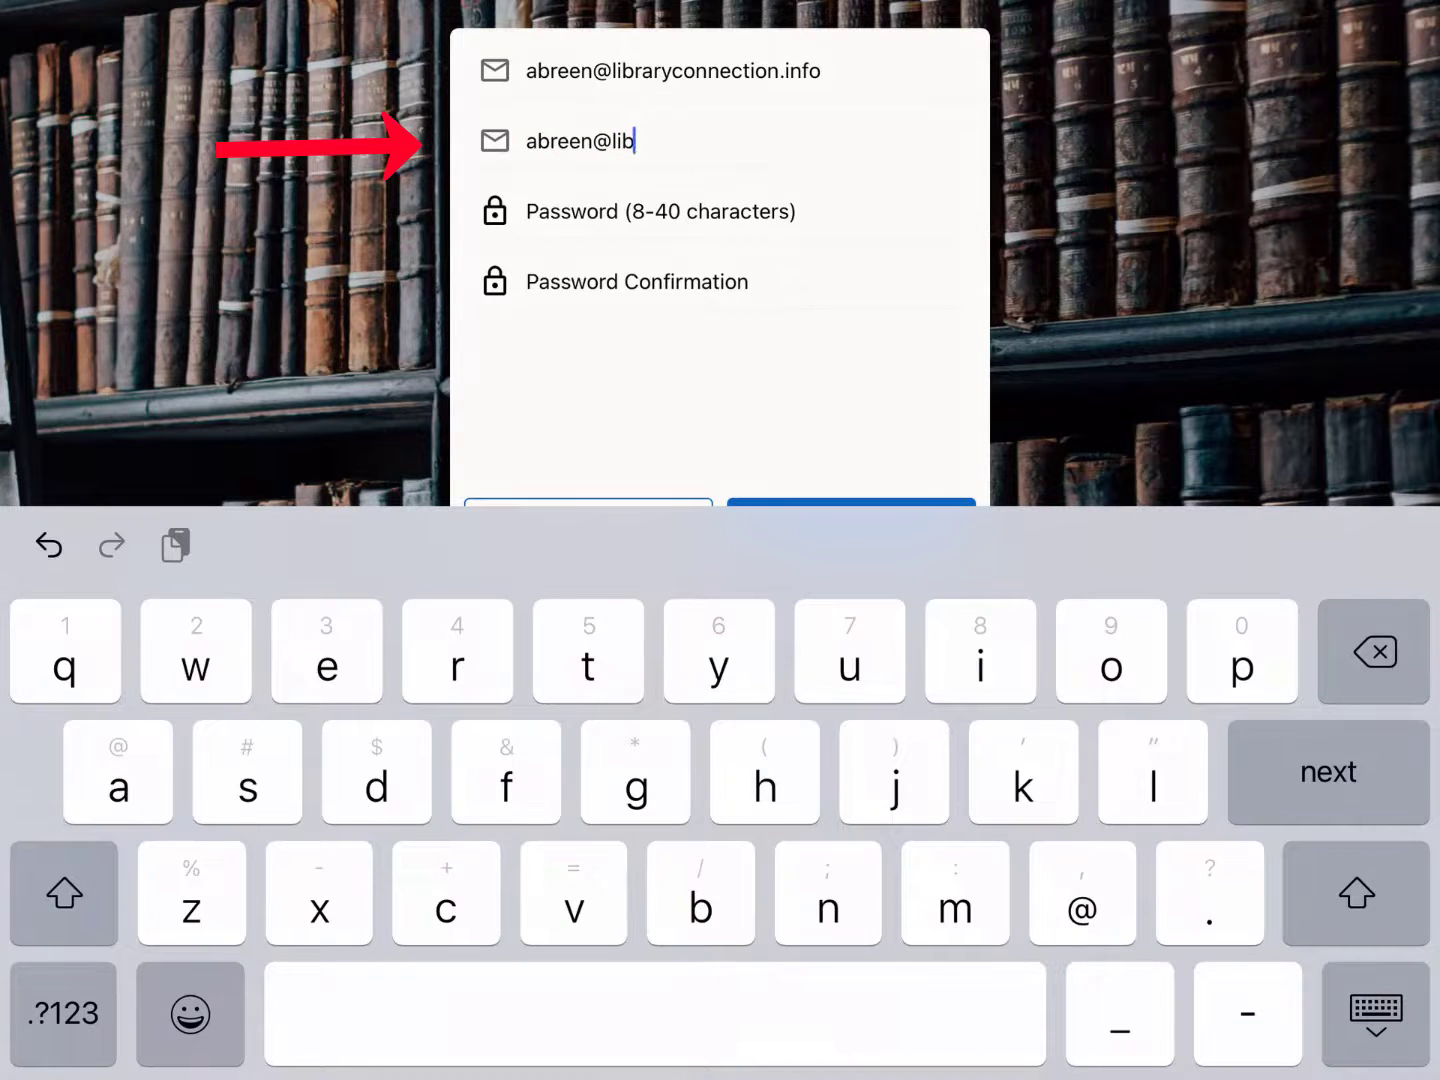
Enter the libraryconnection email in both fields, set the password and submit the account details
{"action": "type", "text": "raryconne"}
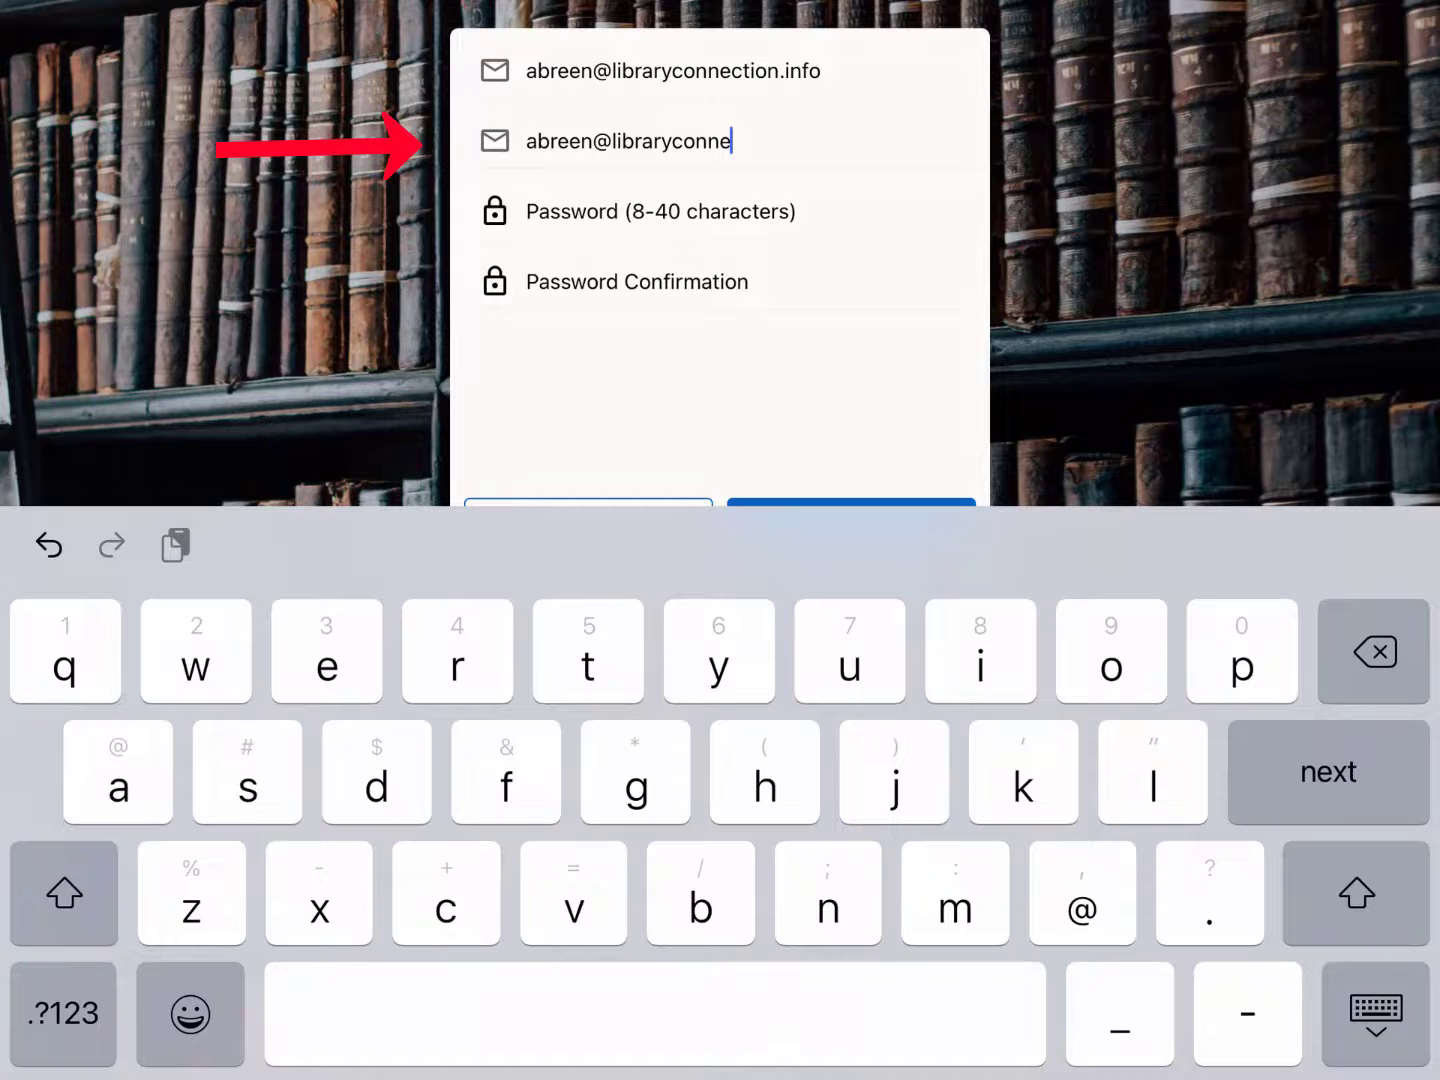
{"action": "type", "text": "ction.info"}
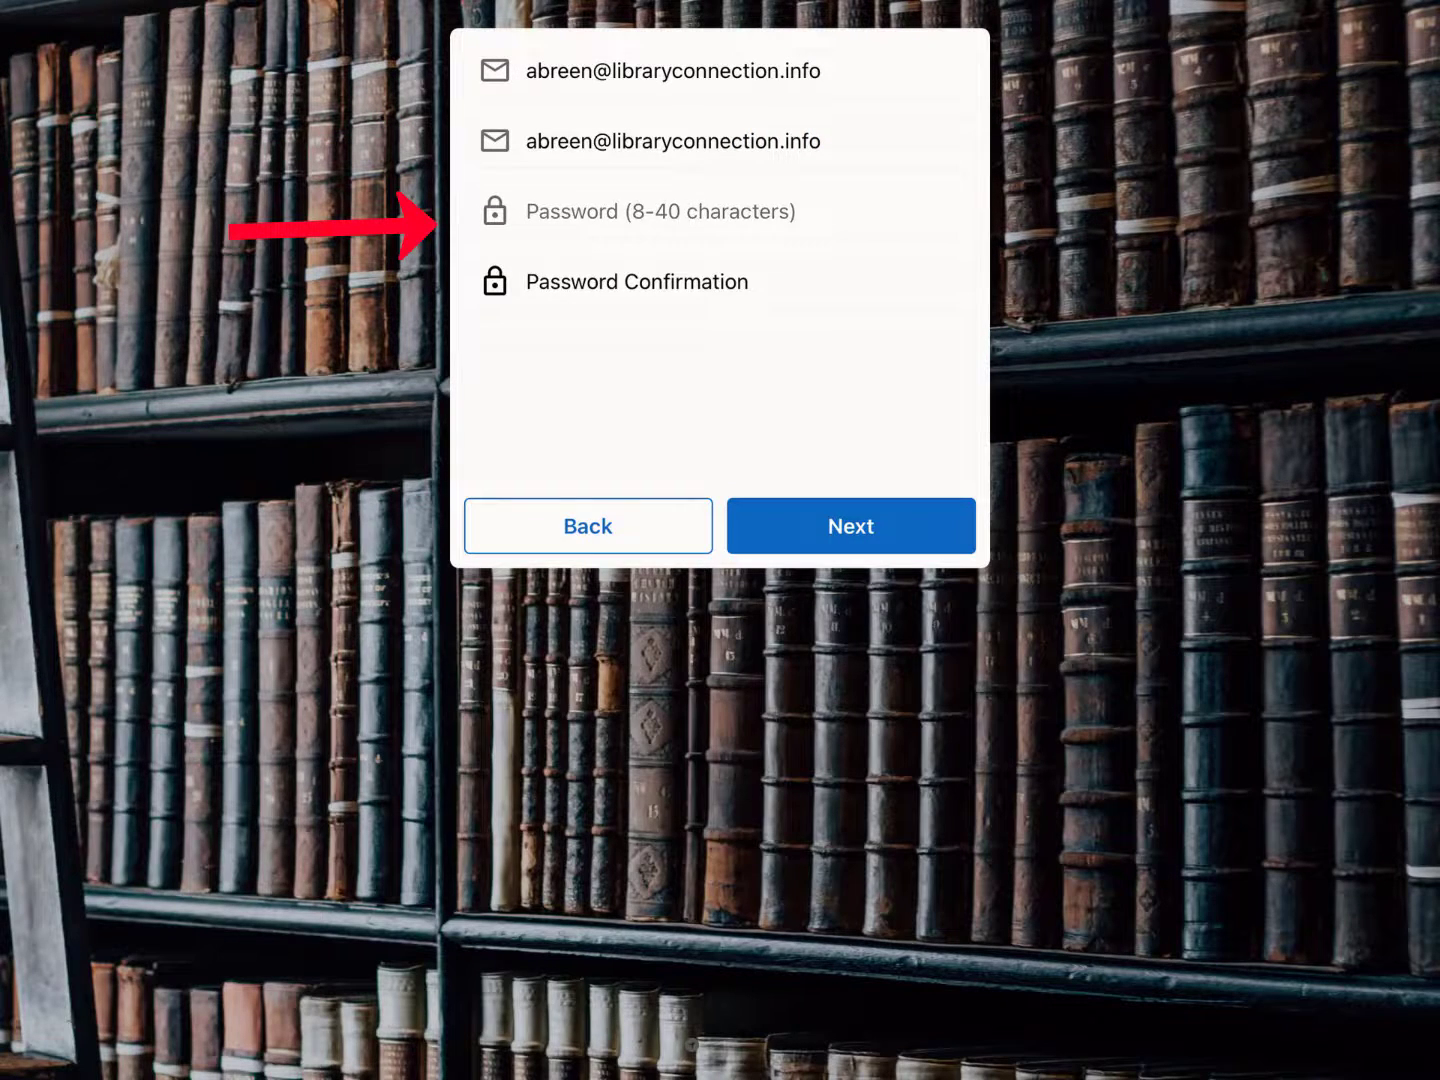
{"action": "left_click", "coordinate": [660, 210]}
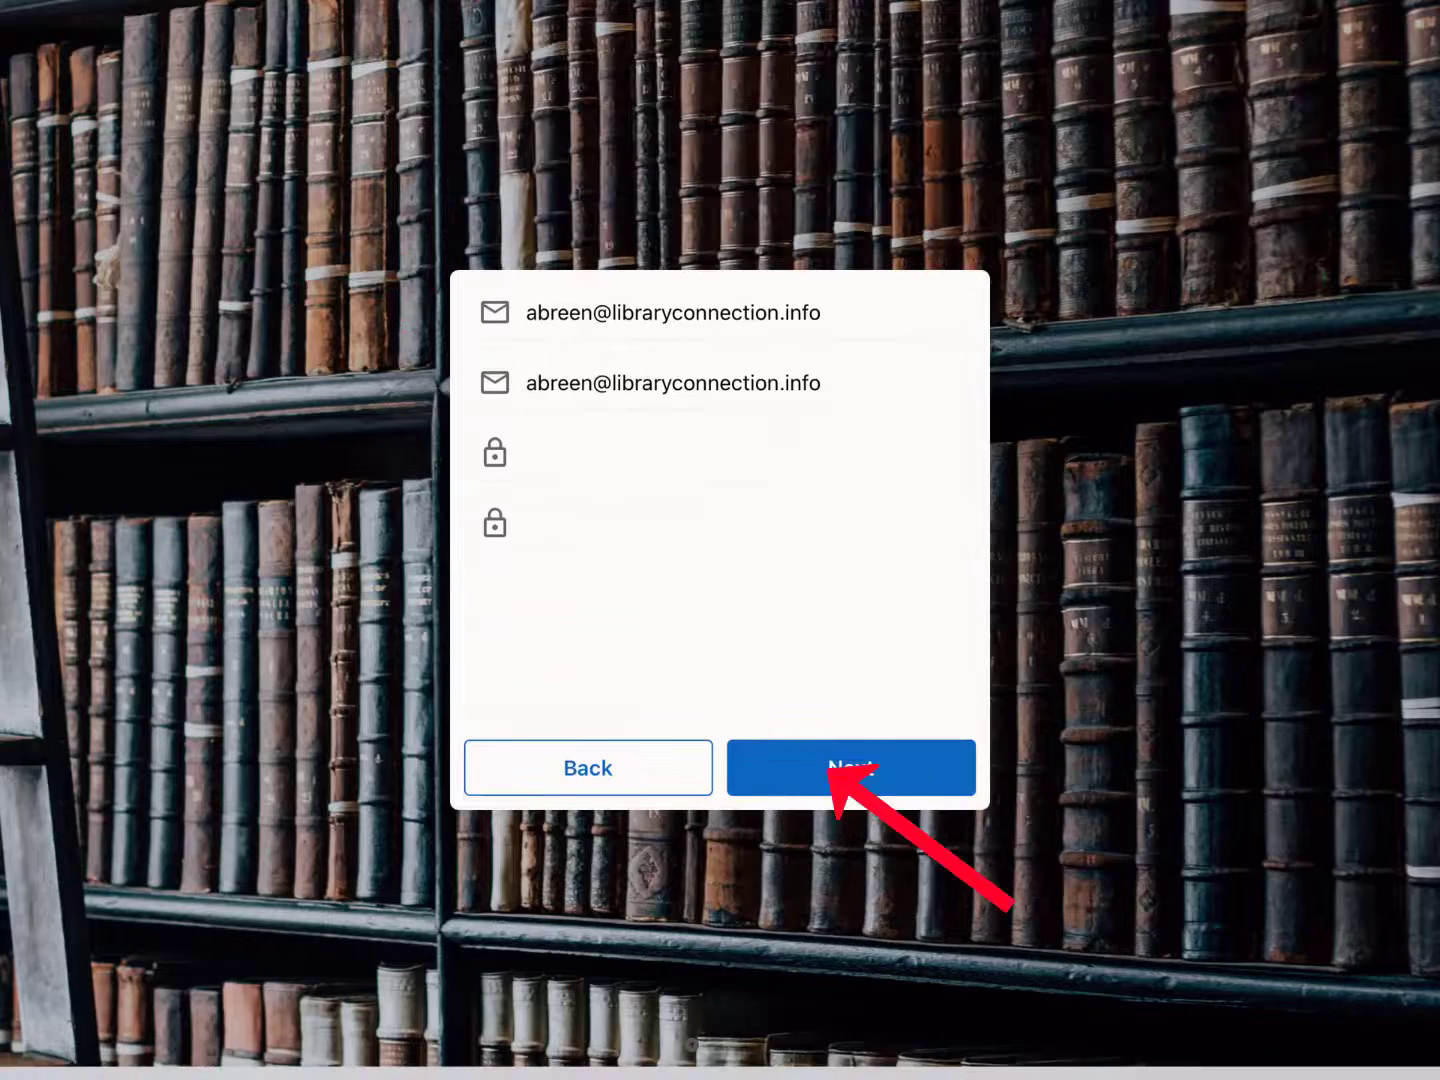
{"action": "left_click", "coordinate": [852, 768]}
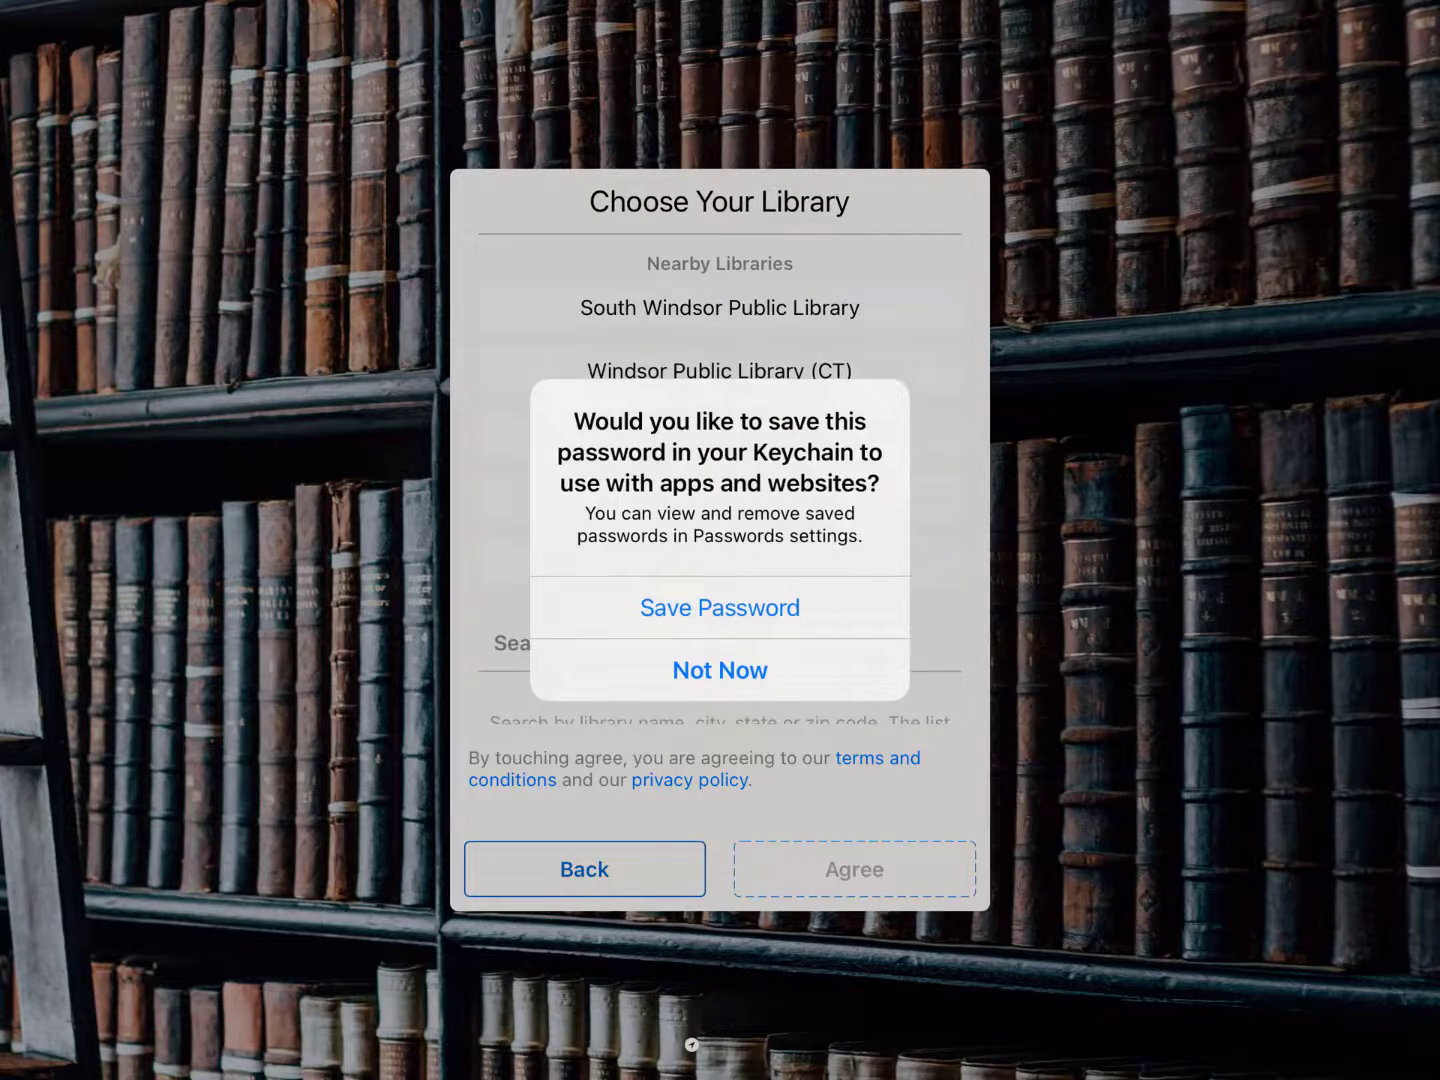
Skip saving the password, pick South Windsor Public Library and agree to its terms
{"action": "left_click", "coordinate": [720, 668]}
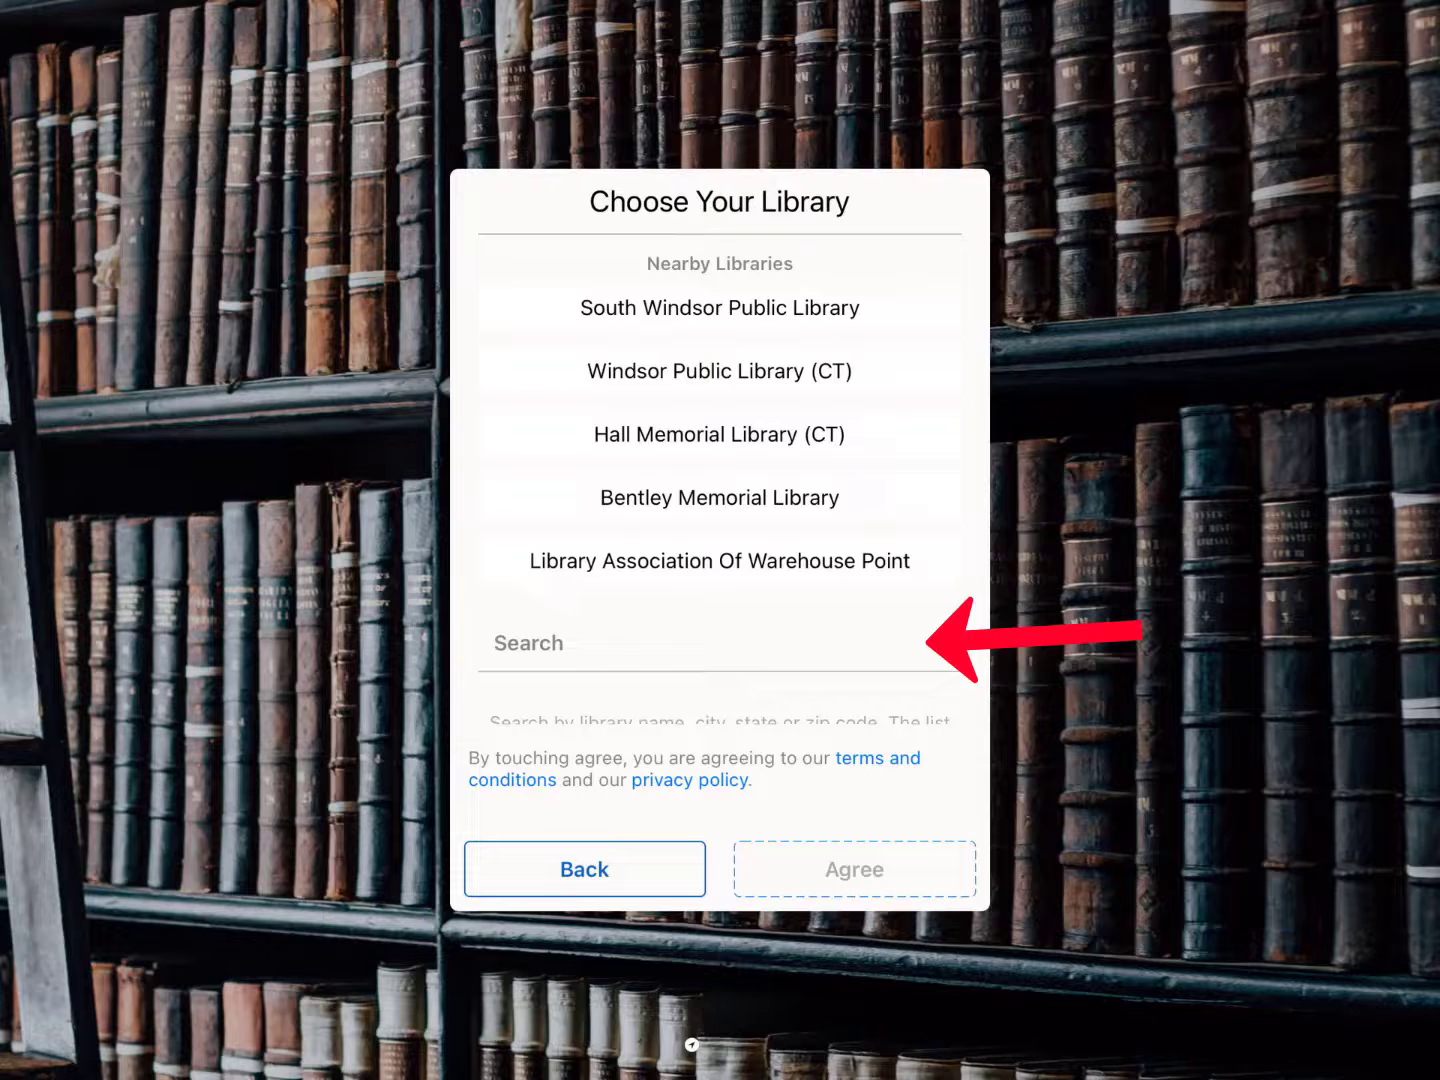
{"action": "left_click", "coordinate": [720, 308]}
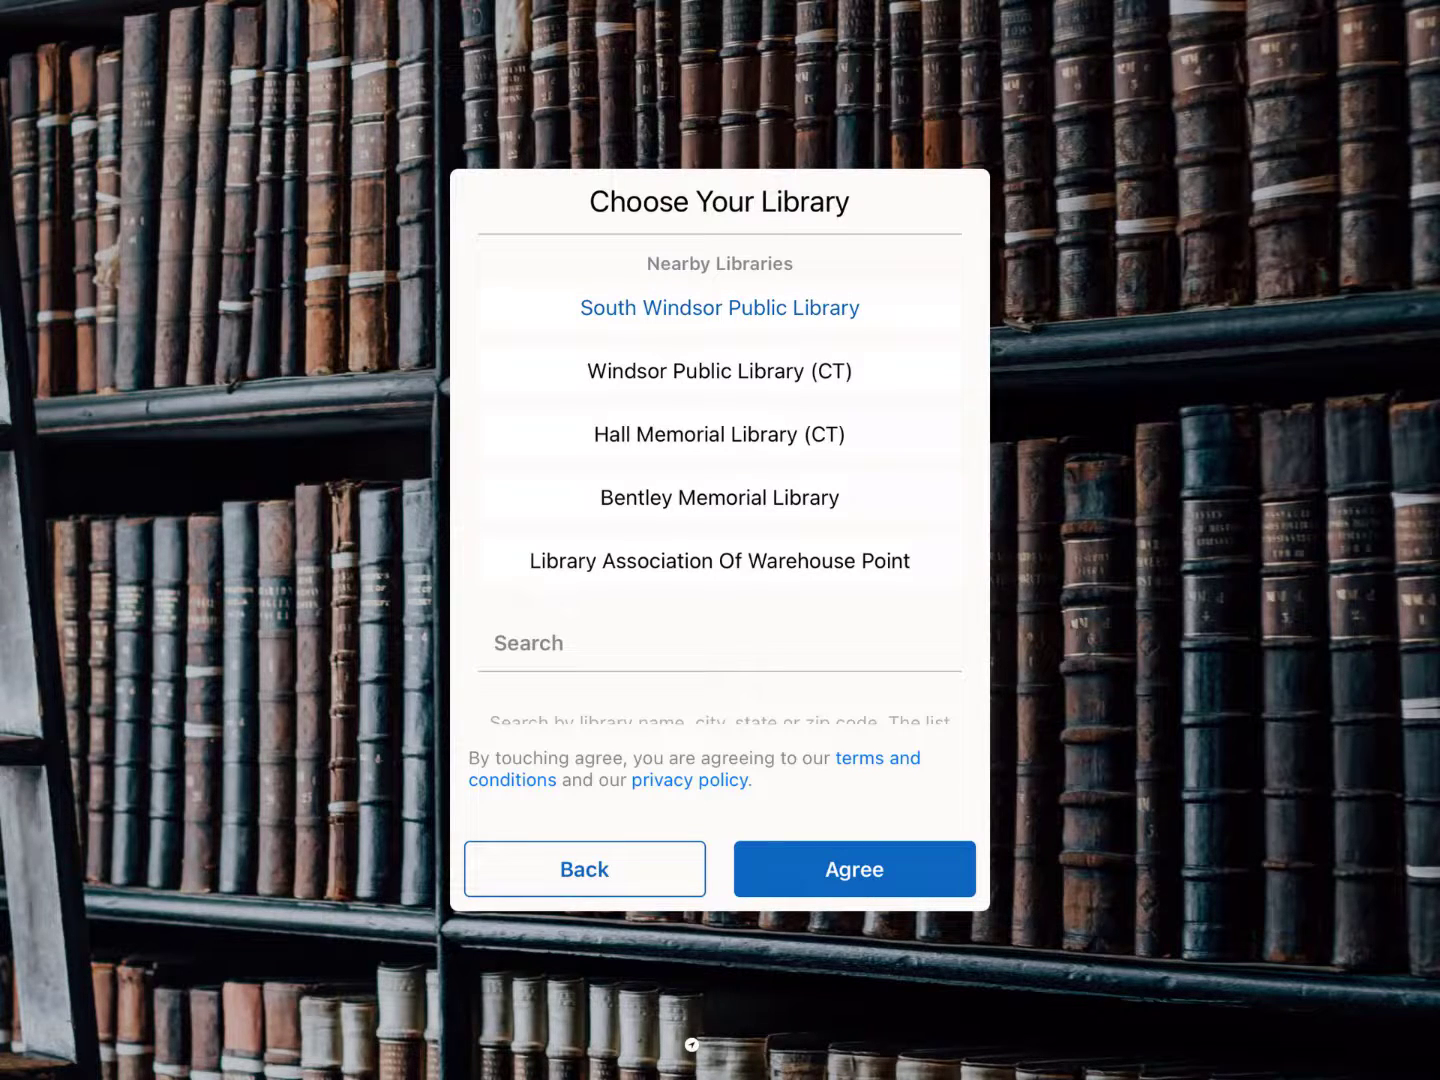
{"action": "left_click", "coordinate": [720, 308]}
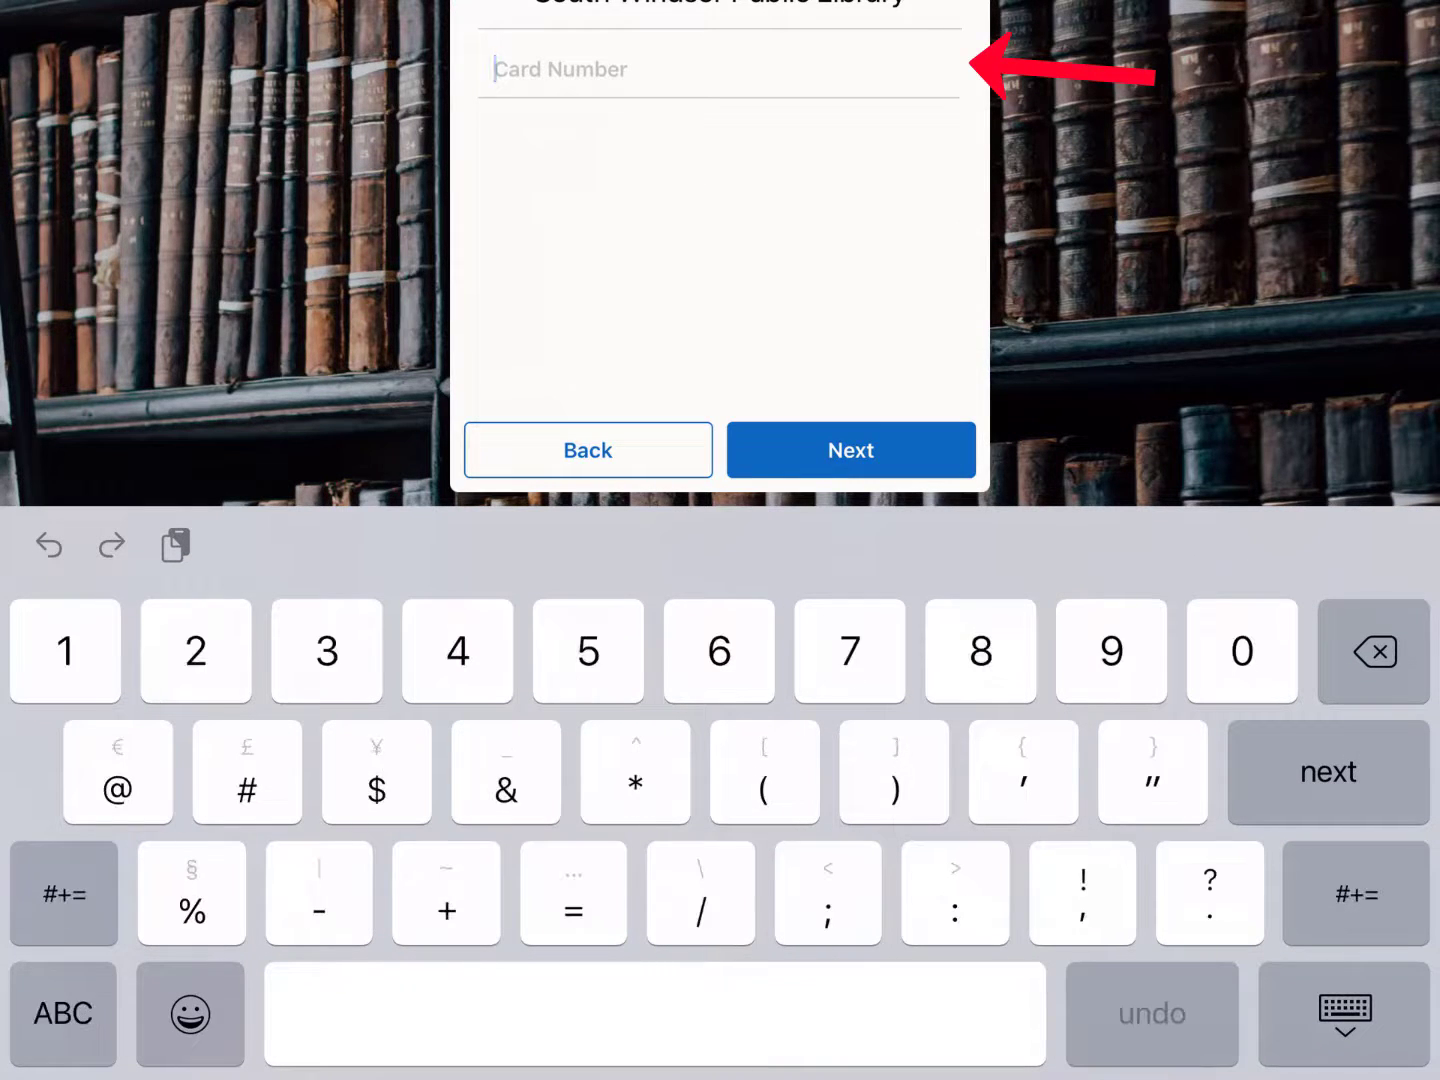
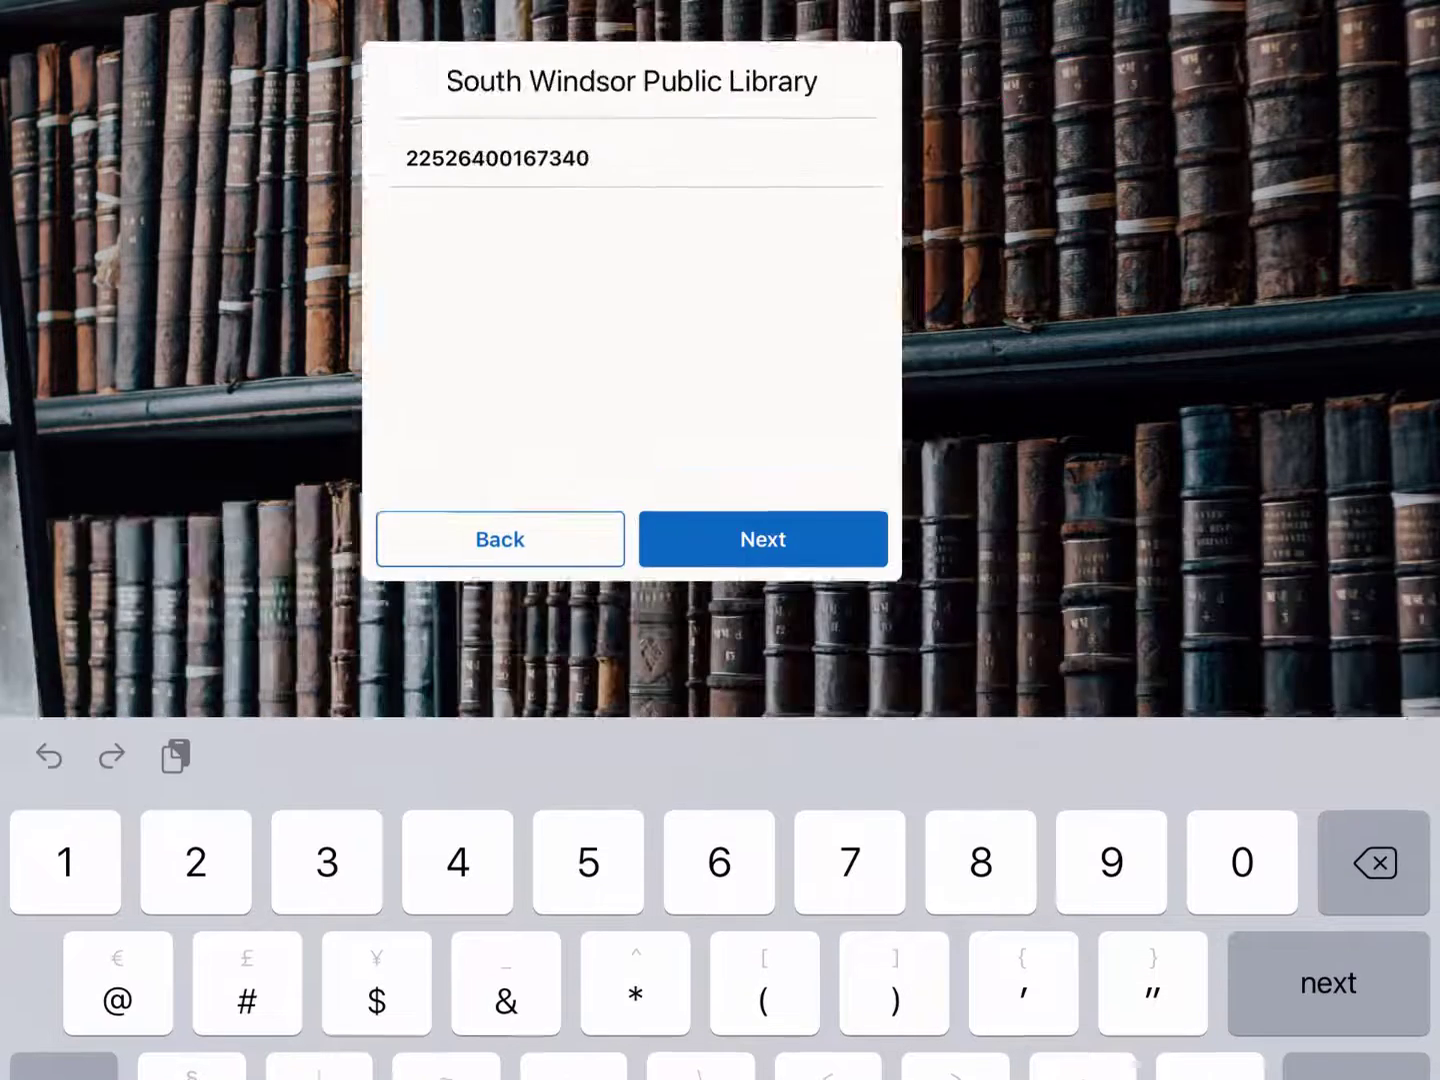
Enter the library card number and submit it to reach the Congratulations screen
{"action": "left_click", "coordinate": [762, 540]}
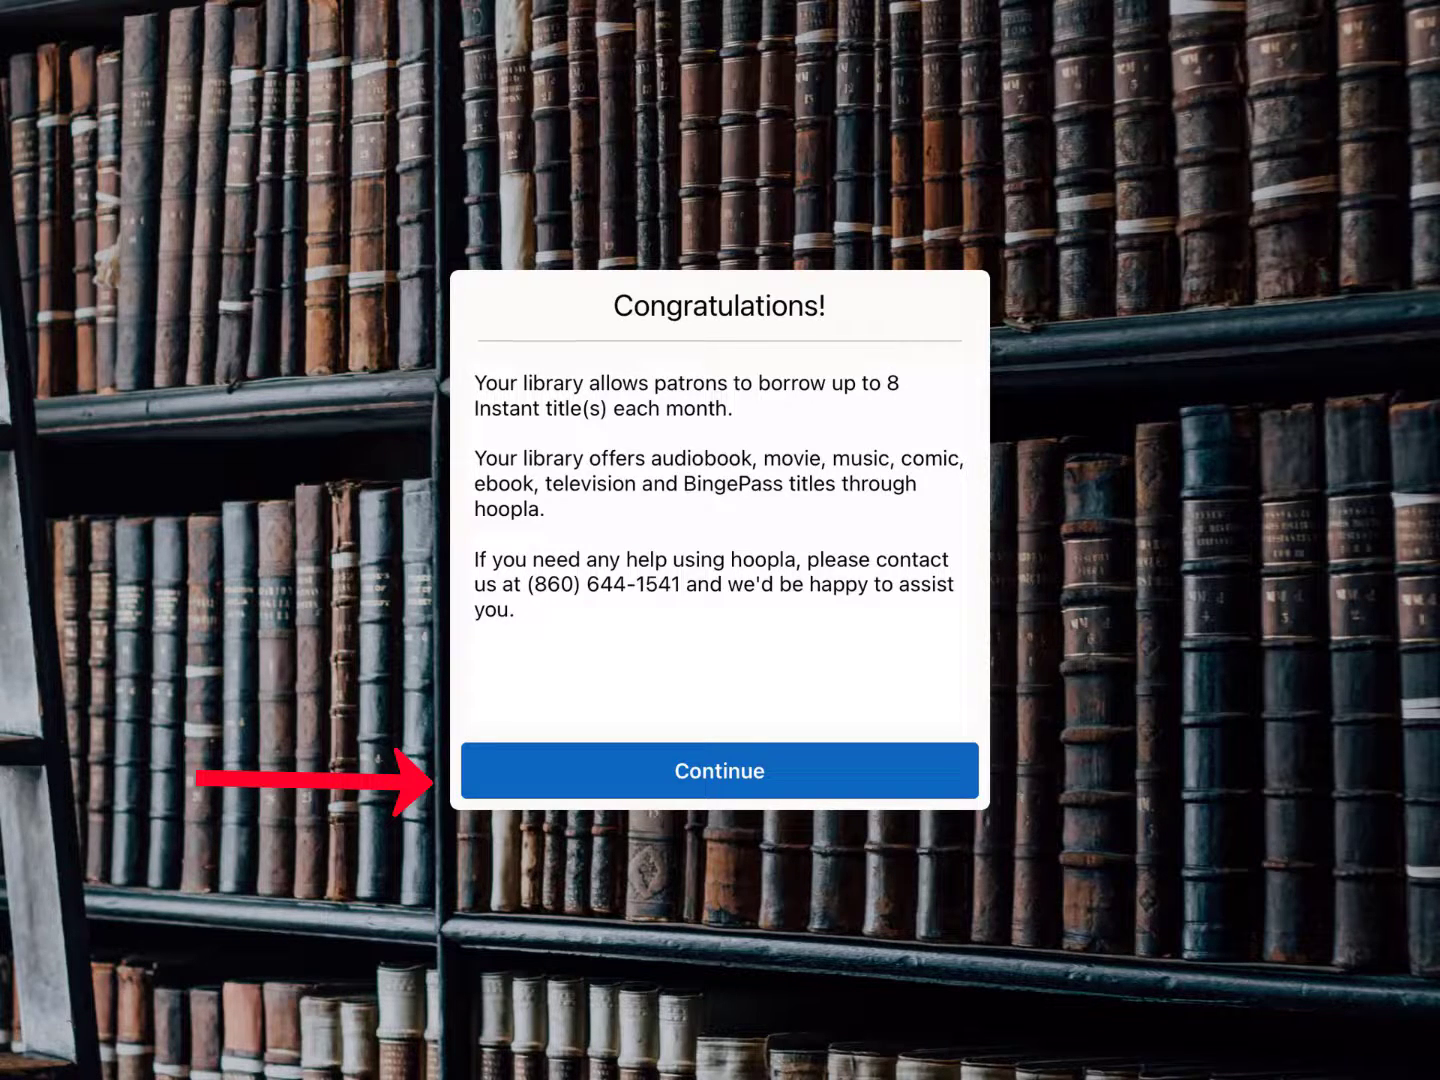
Continue past Congratulations and agree to the Terms of Use, landing on My hoopla home
{"action": "left_click", "coordinate": [718, 770]}
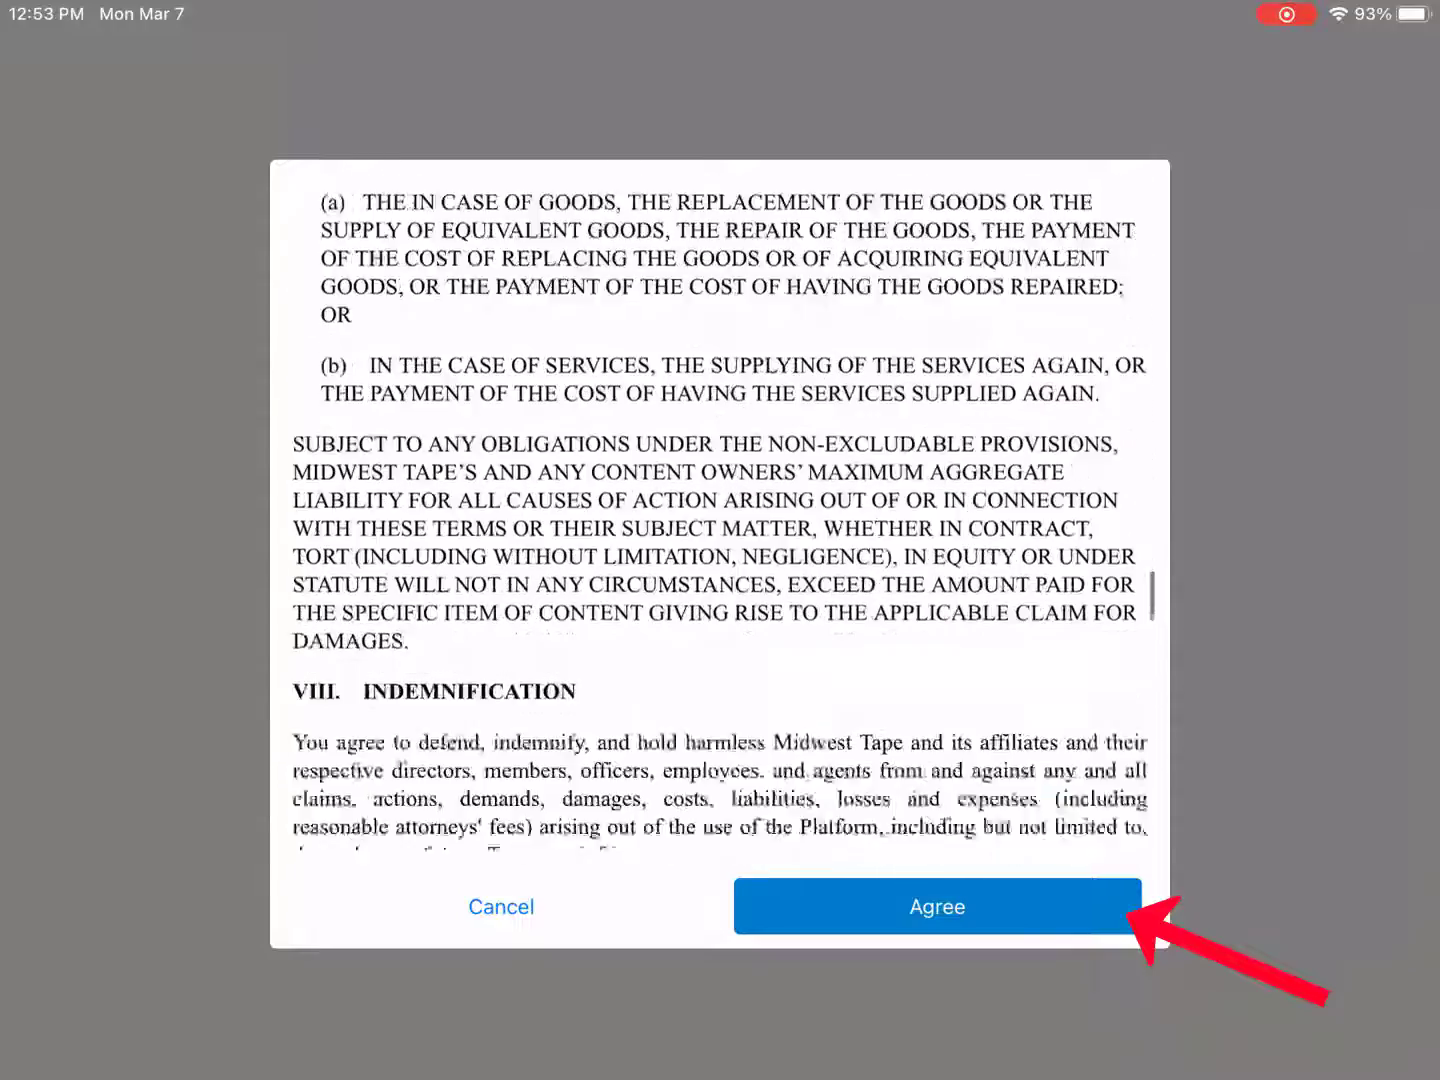
{"action": "scroll", "scroll_direction": "down", "scroll_amount": 3}
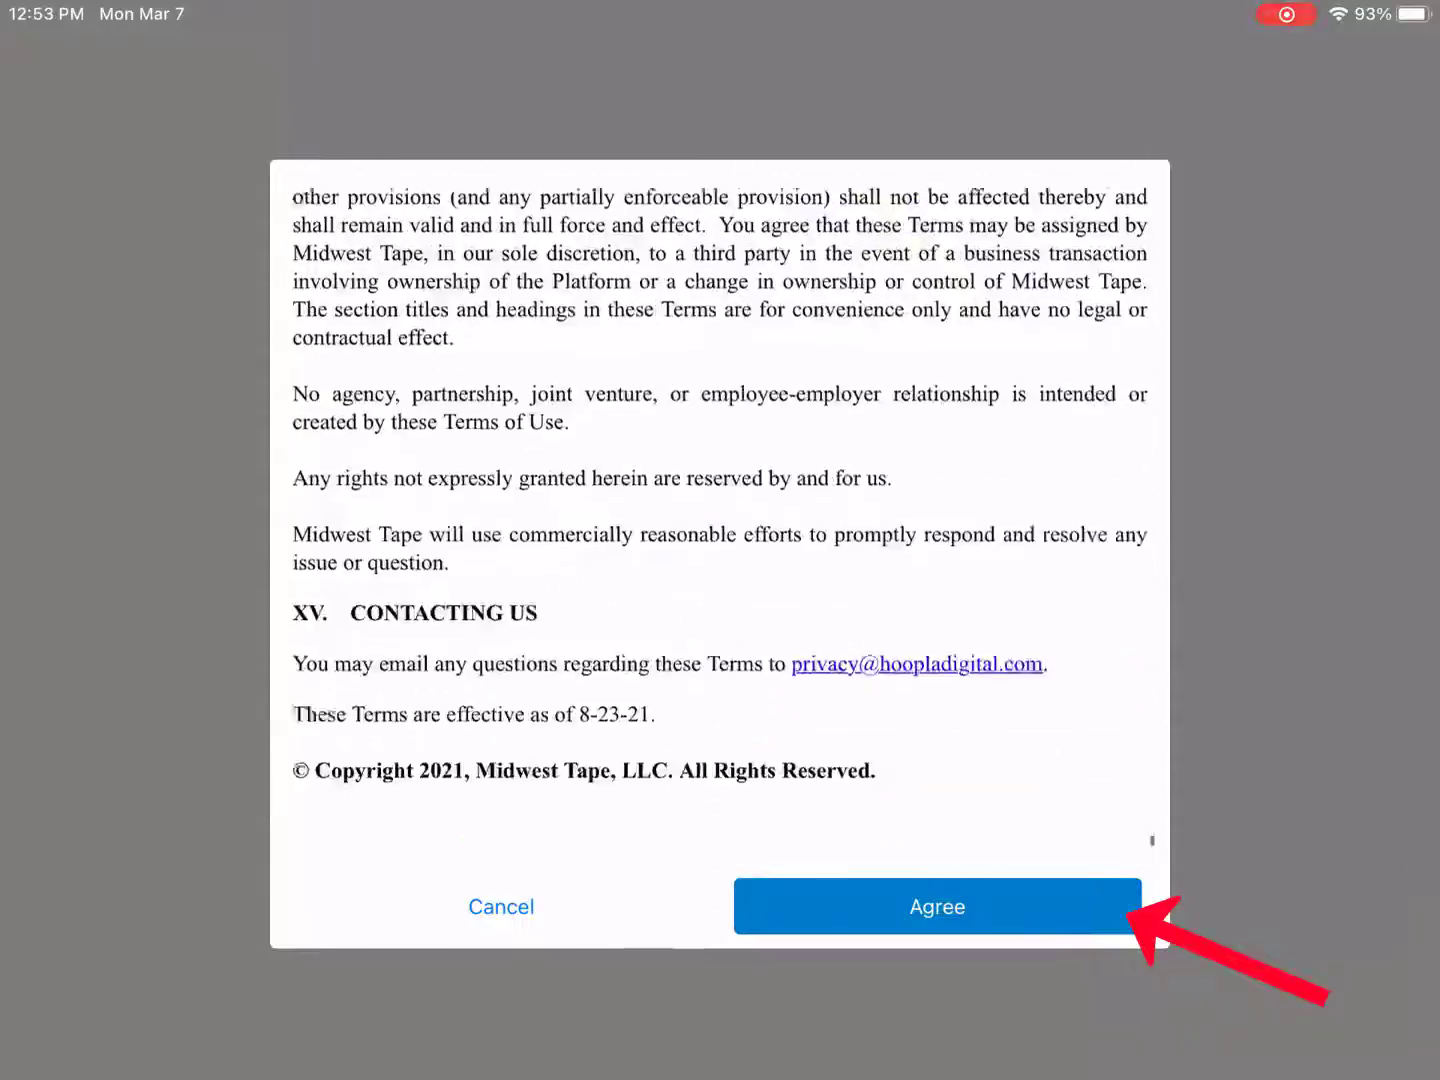
{"action": "left_click", "coordinate": [936, 906]}
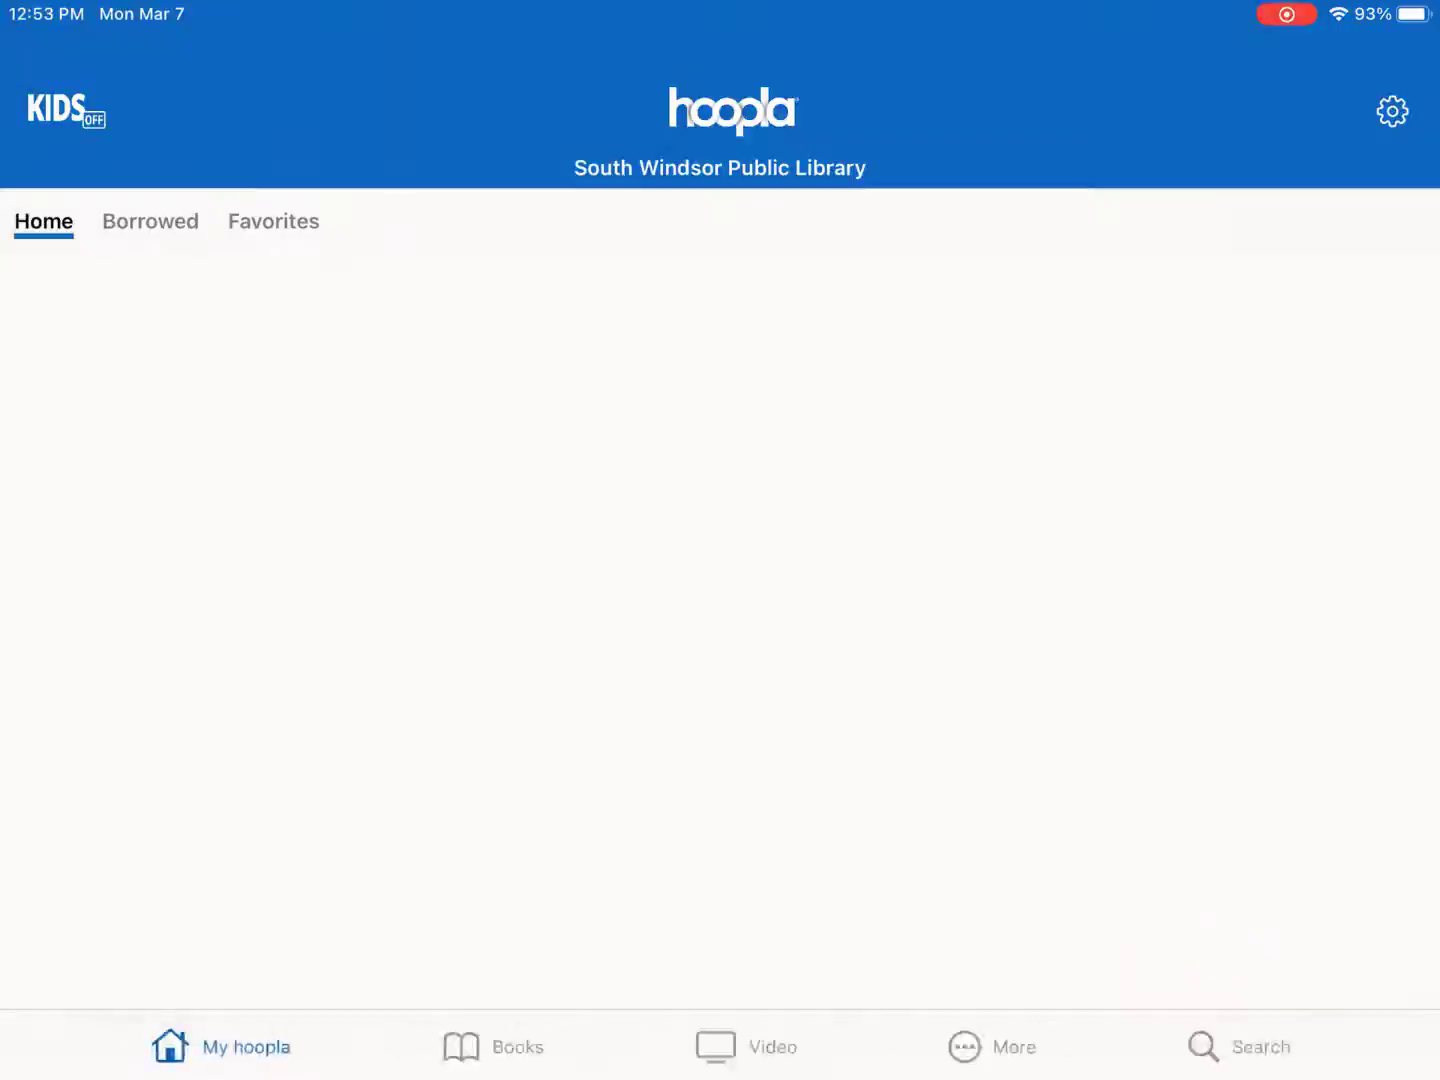